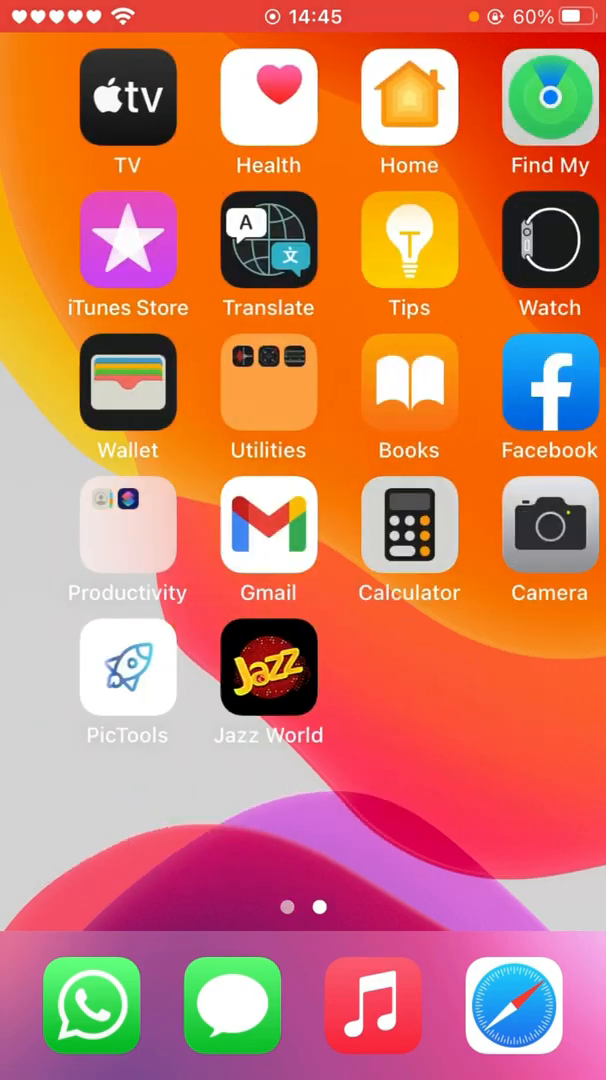
# Step: Swipe back to the first Home Screen page with the Clock and Batteries widgets
pyautogui.hscroll(-3)
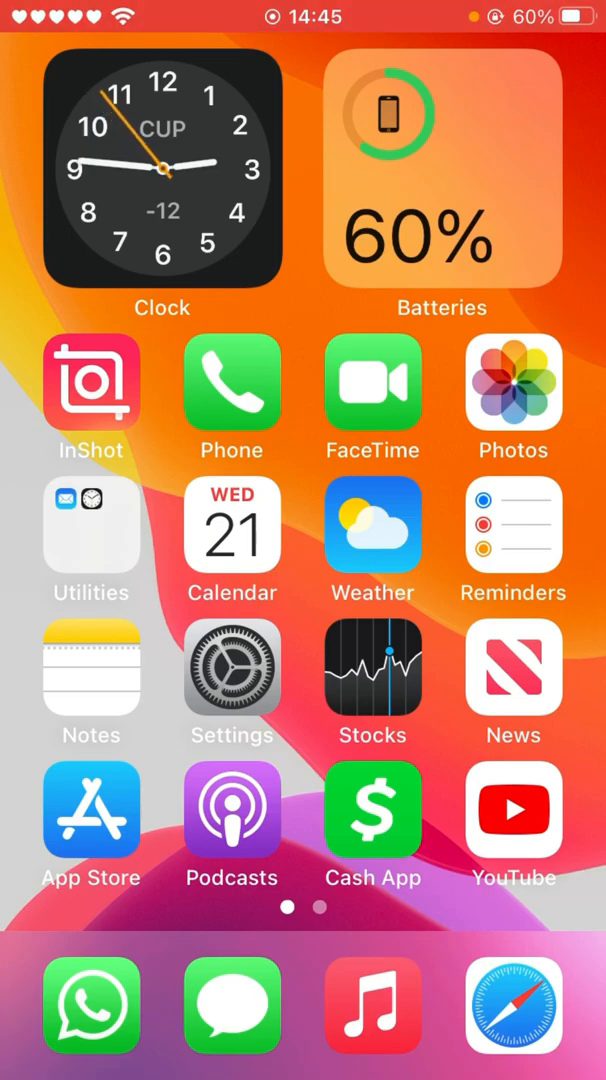
pyautogui.hscroll(-3)
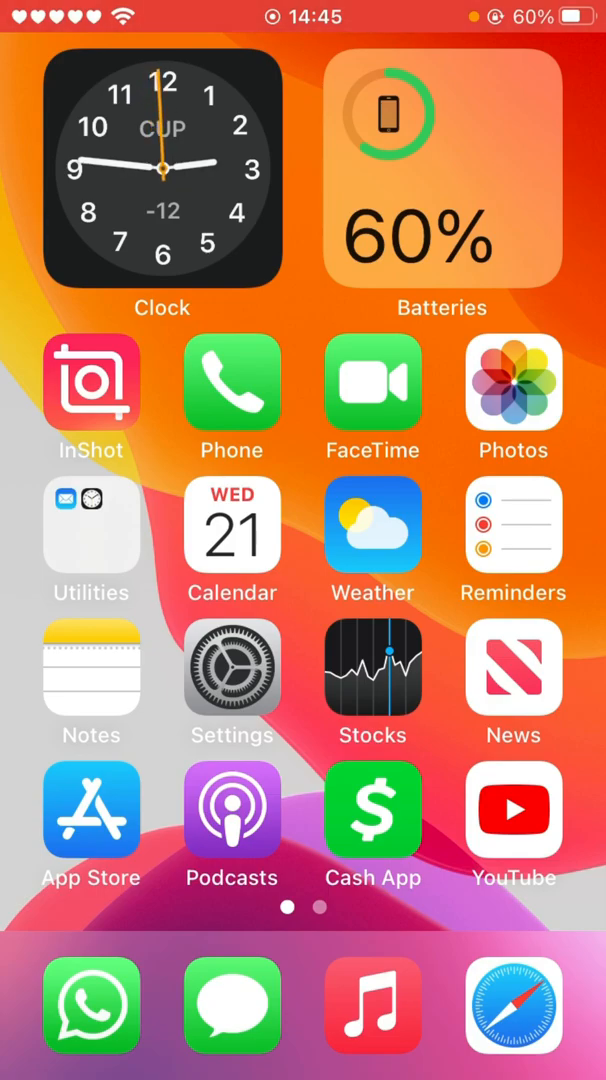
pyautogui.click(231, 525)
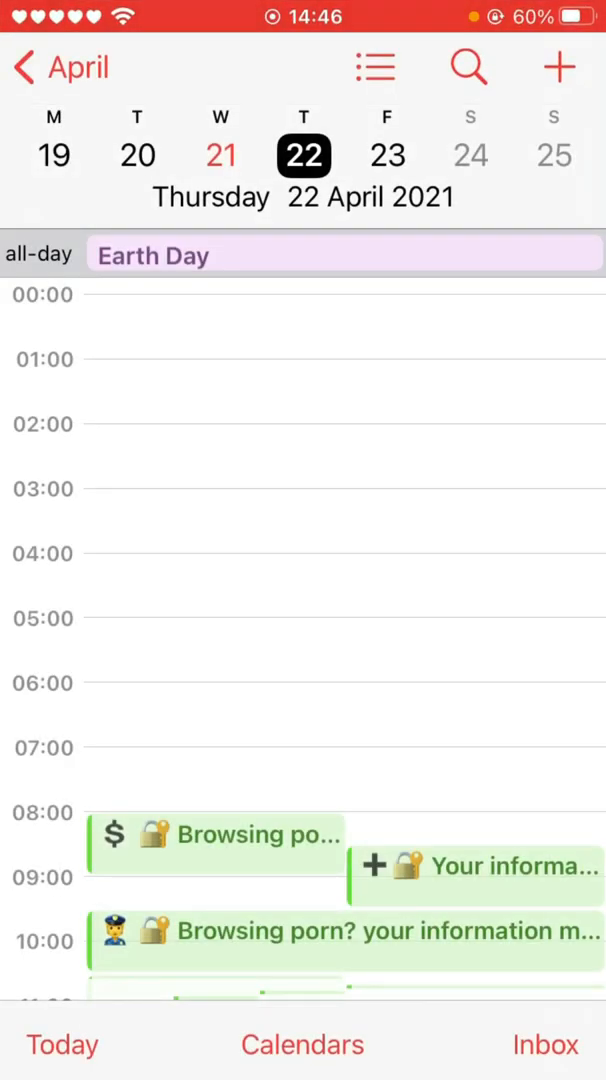
pyautogui.scroll(-3)
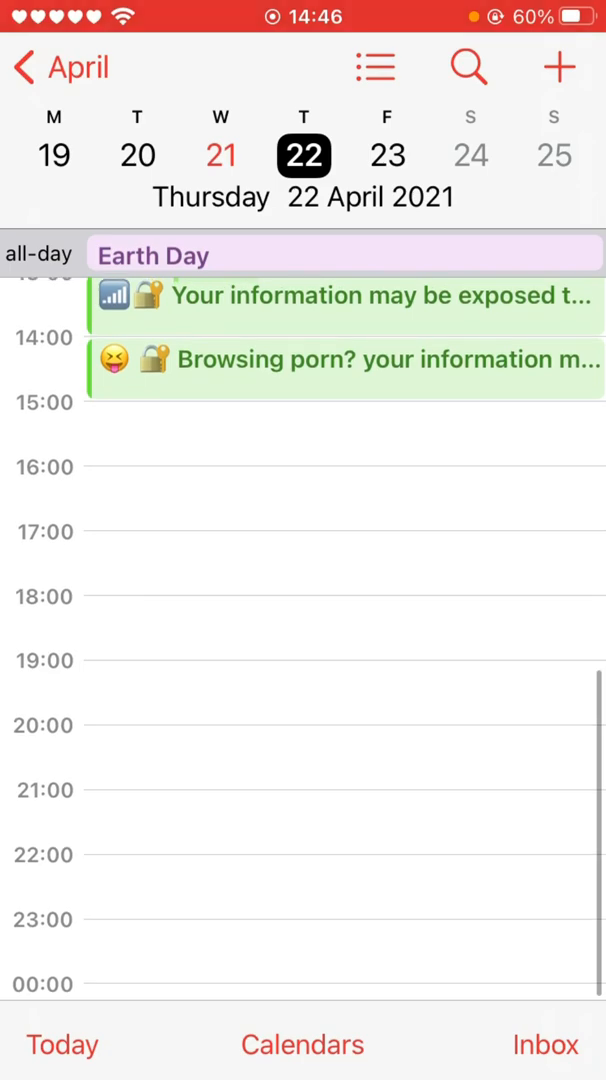
pyautogui.click(220, 155)
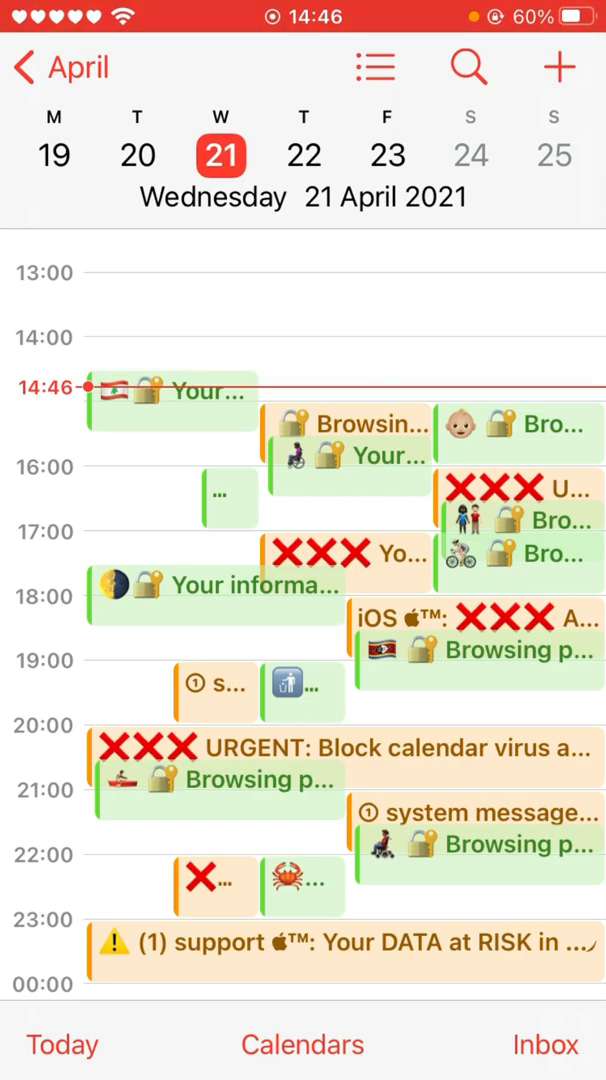
pyautogui.press('home')
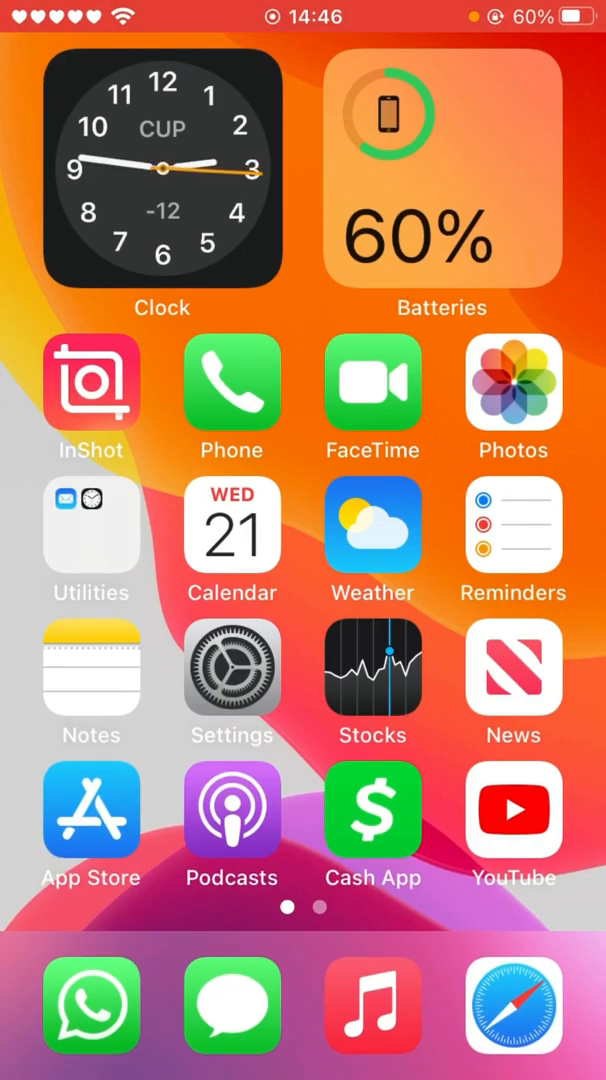
# Step: Launch Settings and go to the Calendar page showing two accounts
pyautogui.click(231, 668)
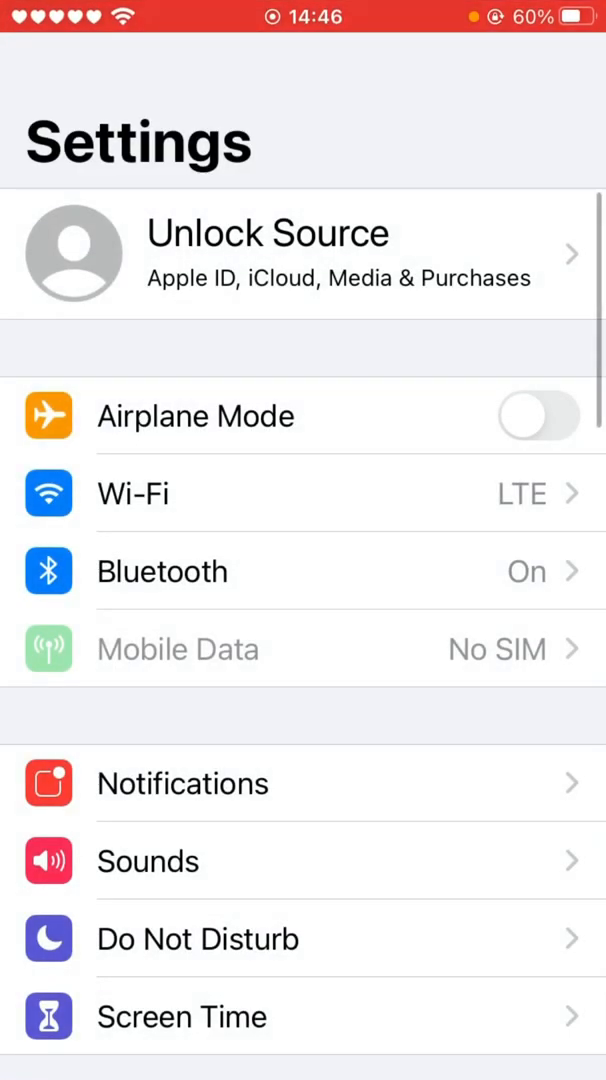
pyautogui.scroll(-3)
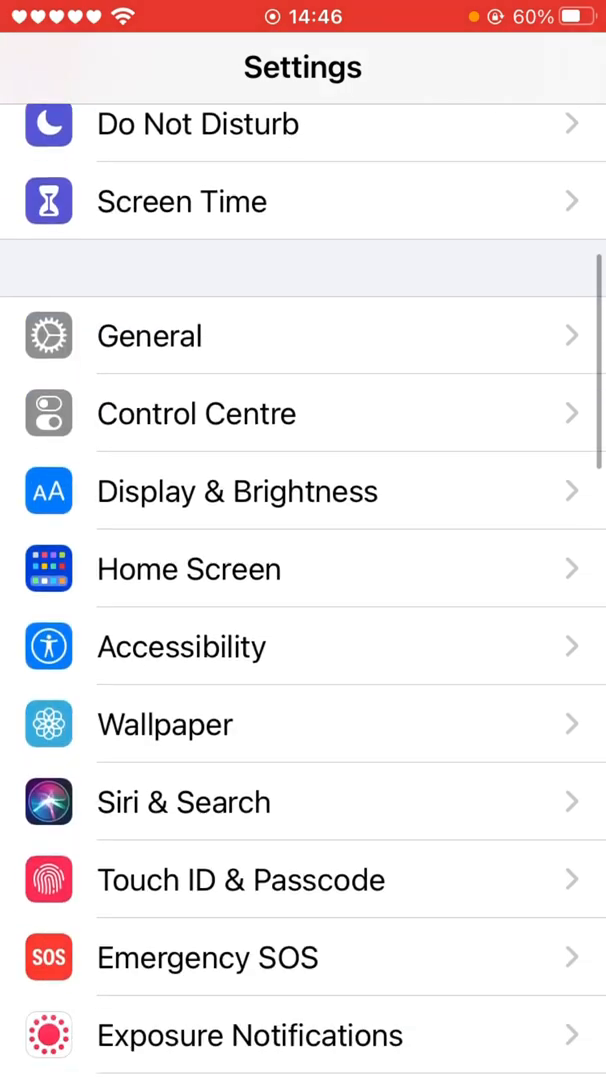
pyautogui.scroll(-3)
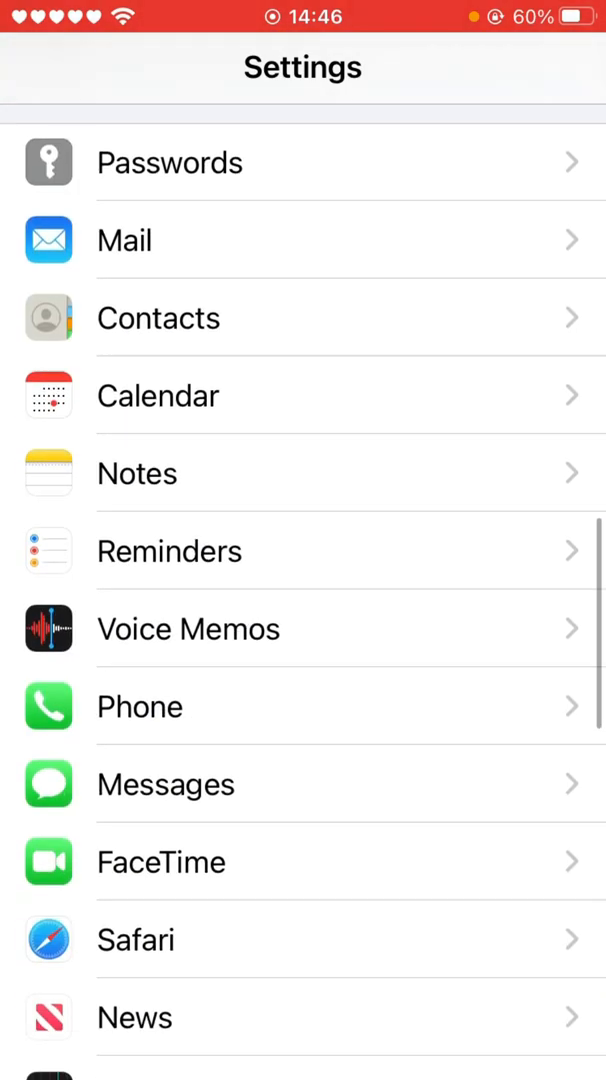
pyautogui.scroll(3)
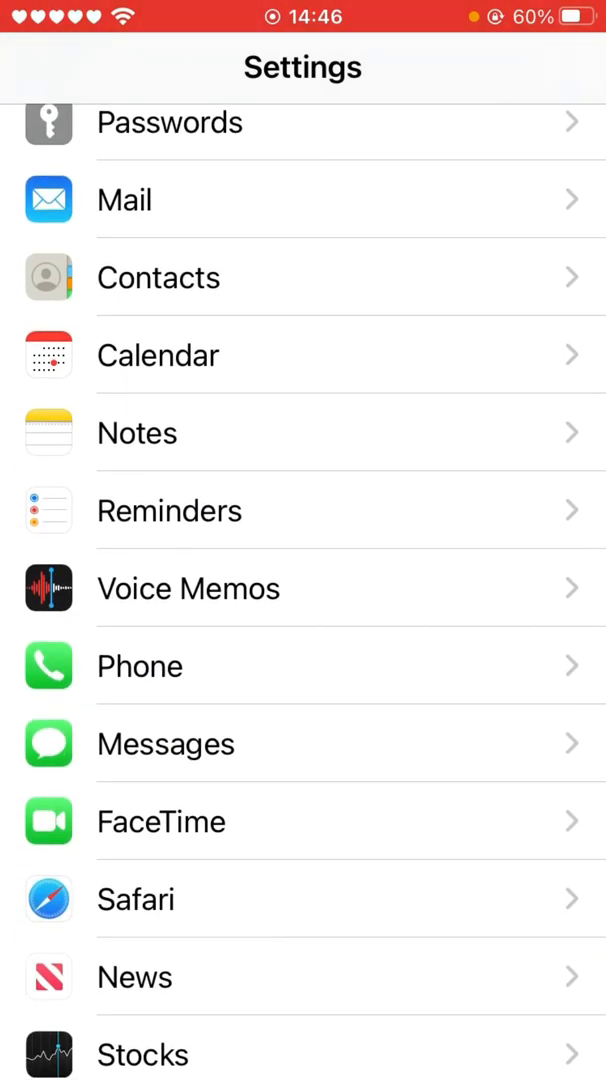
pyautogui.click(300, 355)
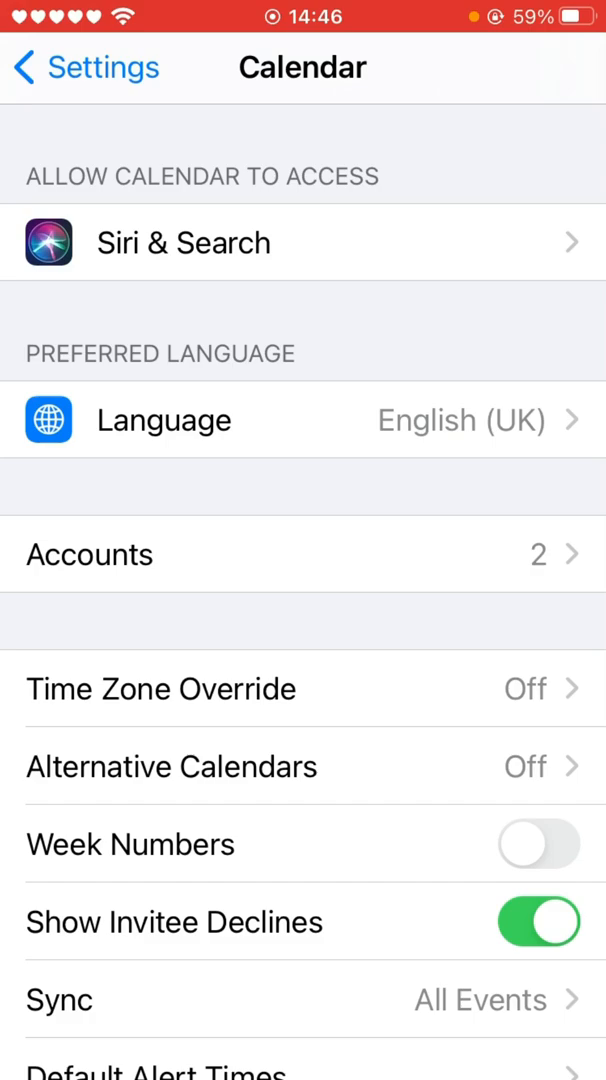
# Step: Delete the 'Events' subscribed calendar from the Calendar accounts list
pyautogui.click(303, 554)
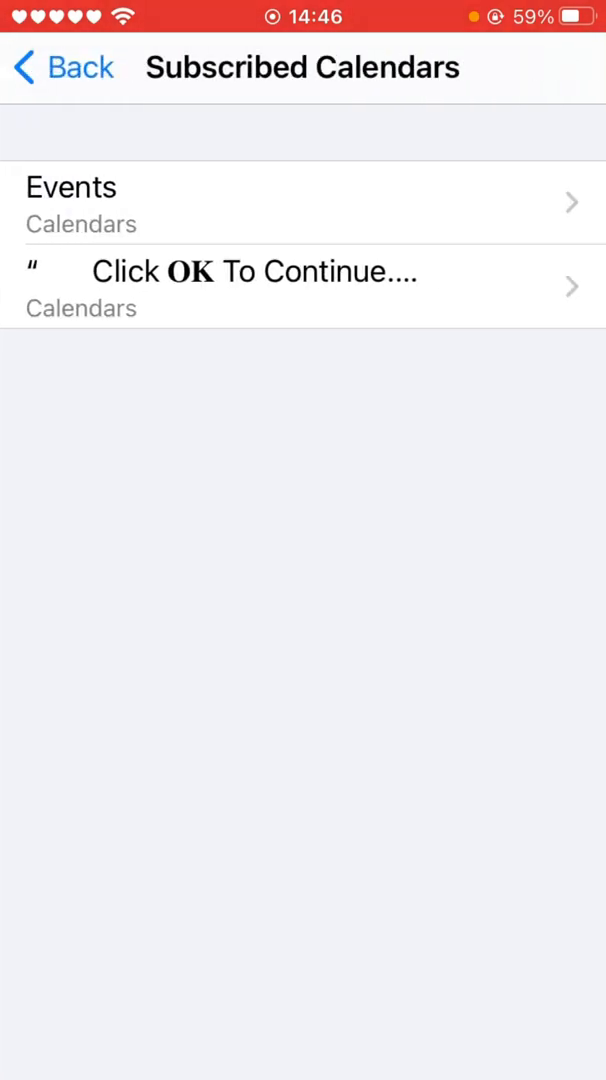
pyautogui.click(303, 202)
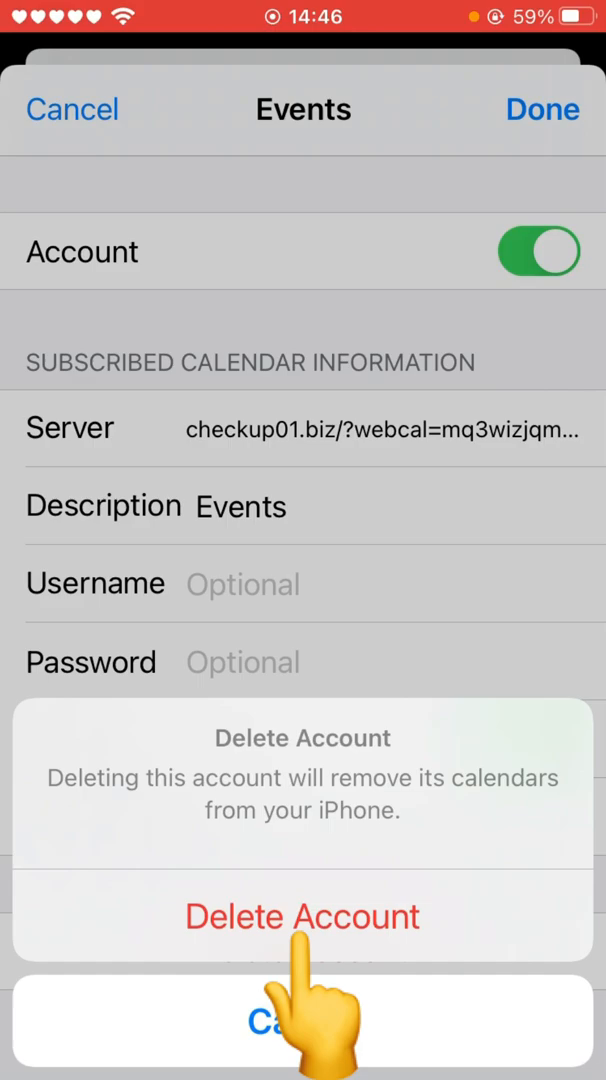
pyautogui.click(303, 1025)
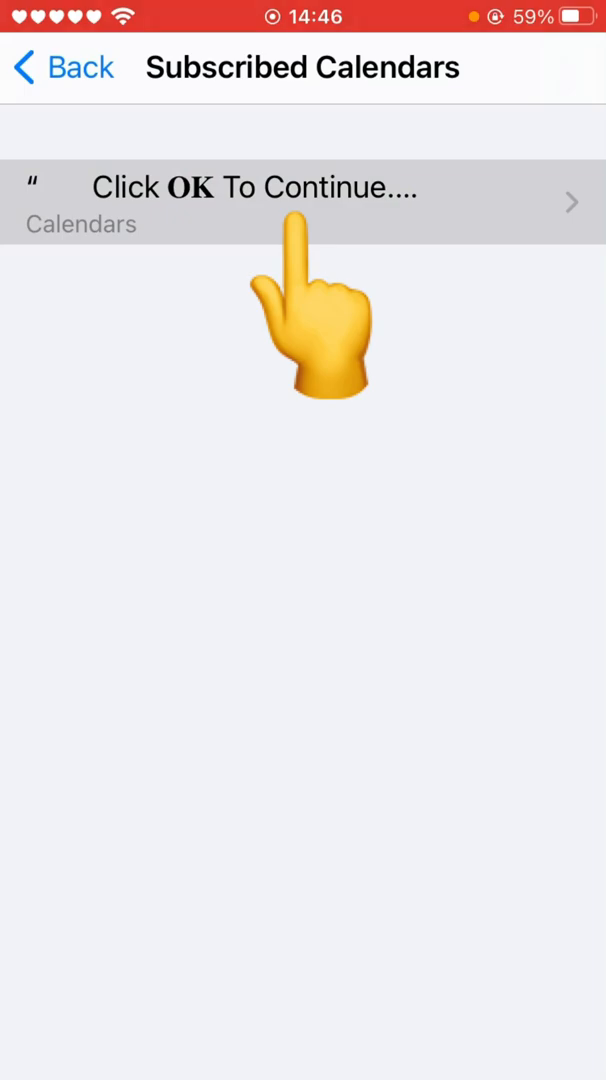
# Step: Delete the 'Click OK To Continue' subscribed calendar account and confirm
pyautogui.click(303, 188)
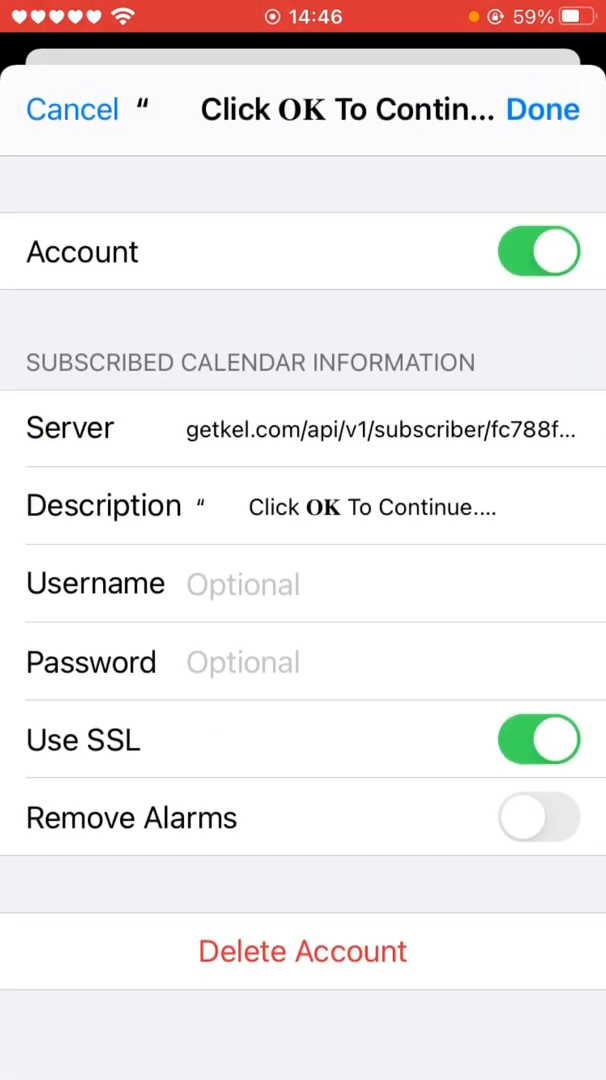
pyautogui.click(302, 950)
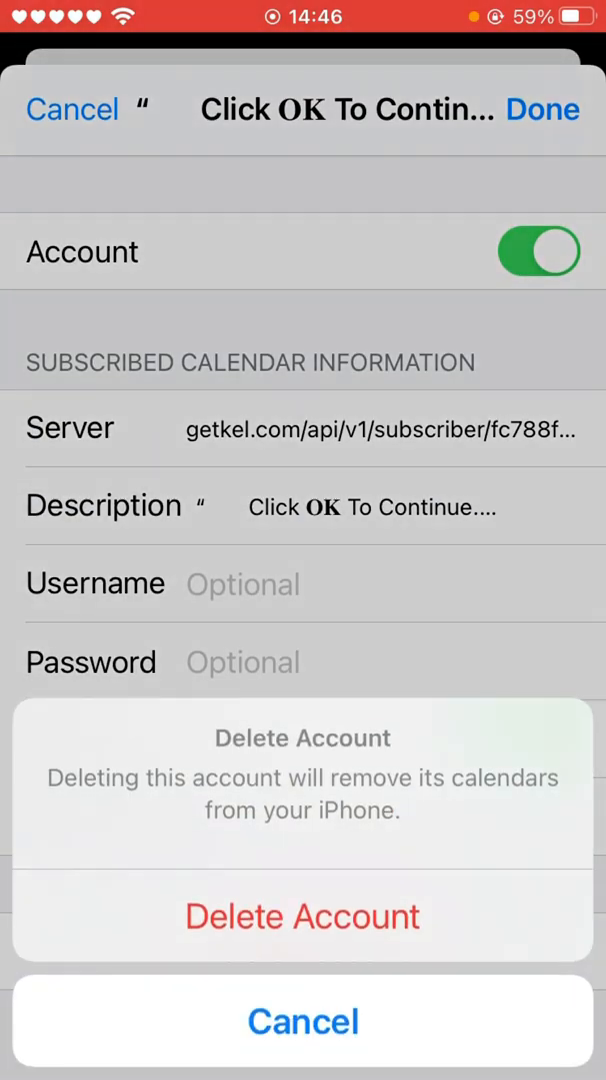
pyautogui.click(302, 1020)
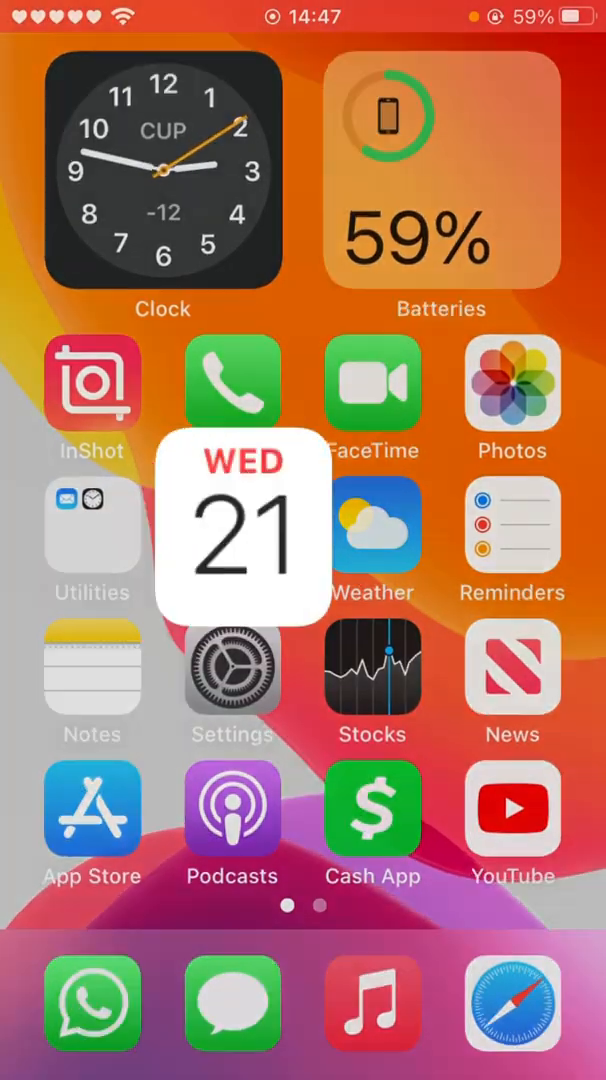
pyautogui.click(243, 528)
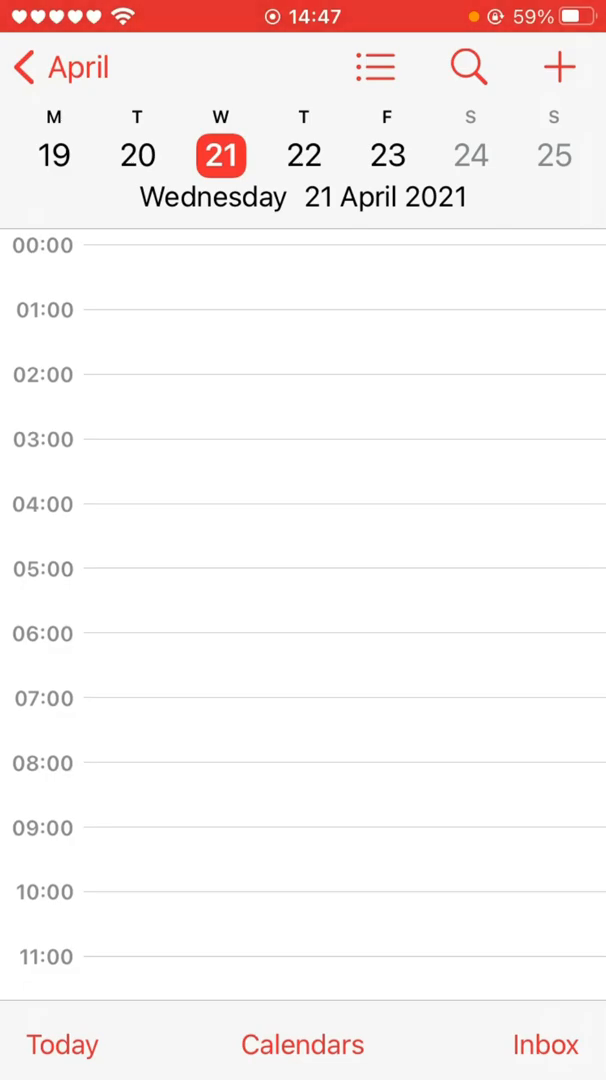
pyautogui.press('home')
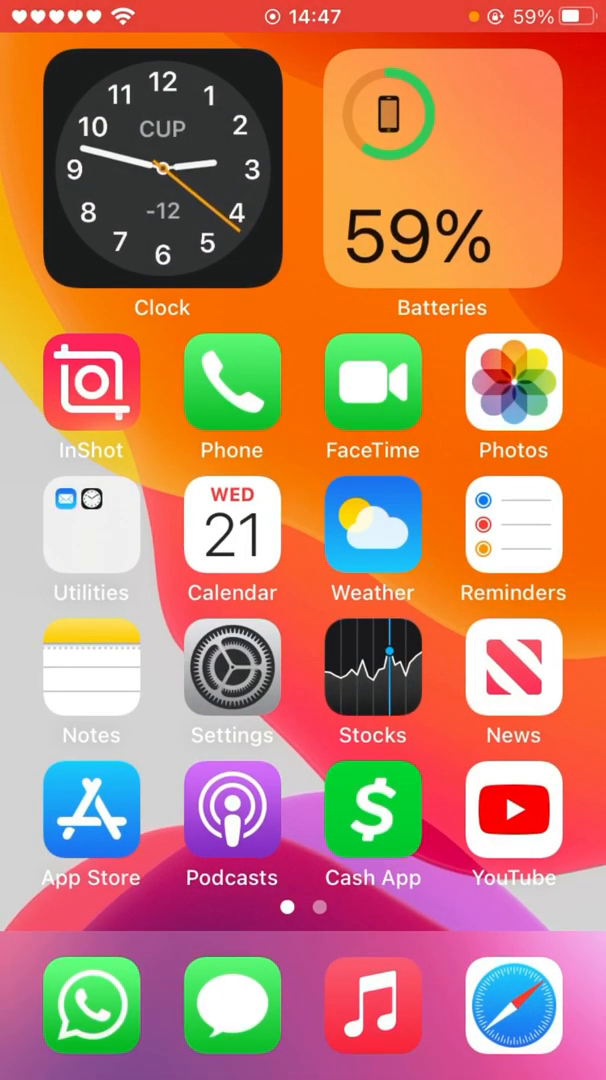